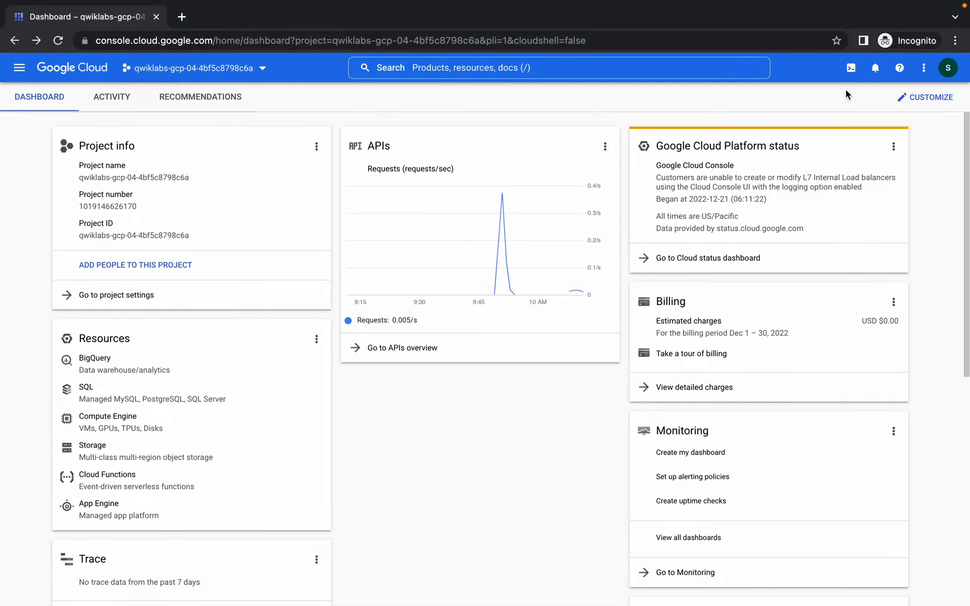
# Activate Cloud Shell from the console header for the lab project
pyautogui.click(850, 67)
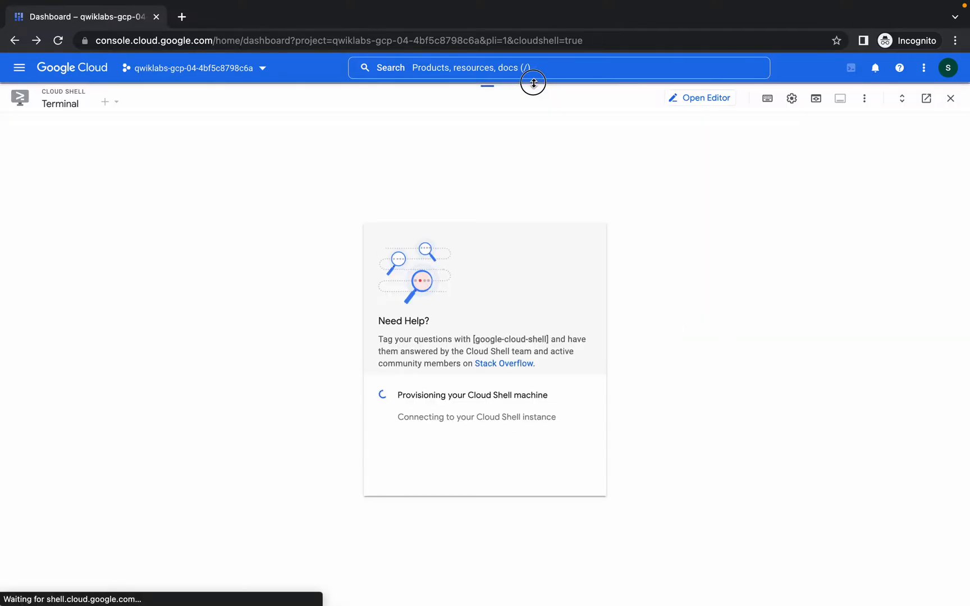
# Fill the notepad's language and locale exports with French and fr from the lab page
pyautogui.click(464, 34)
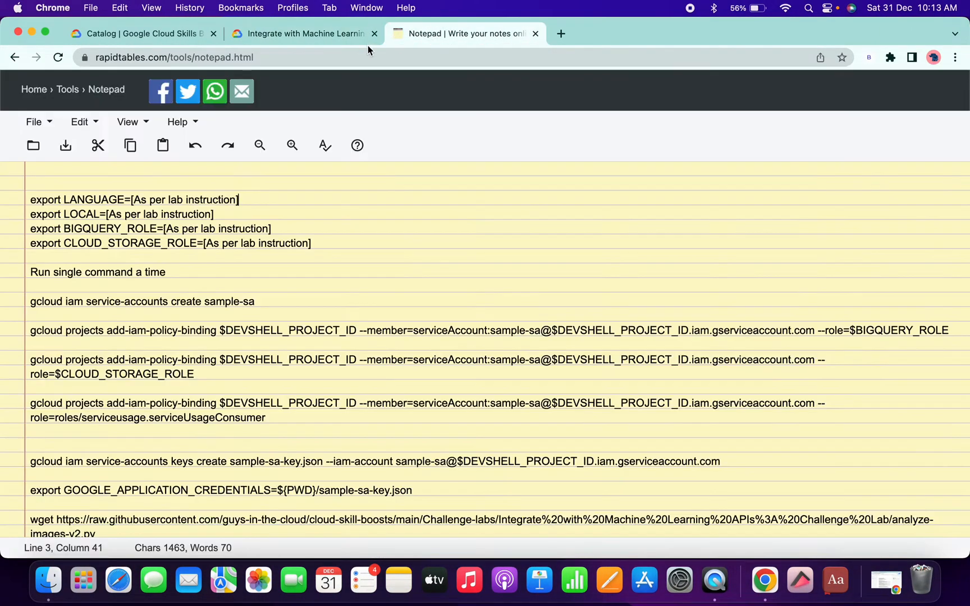
pyautogui.moveTo(369, 269)
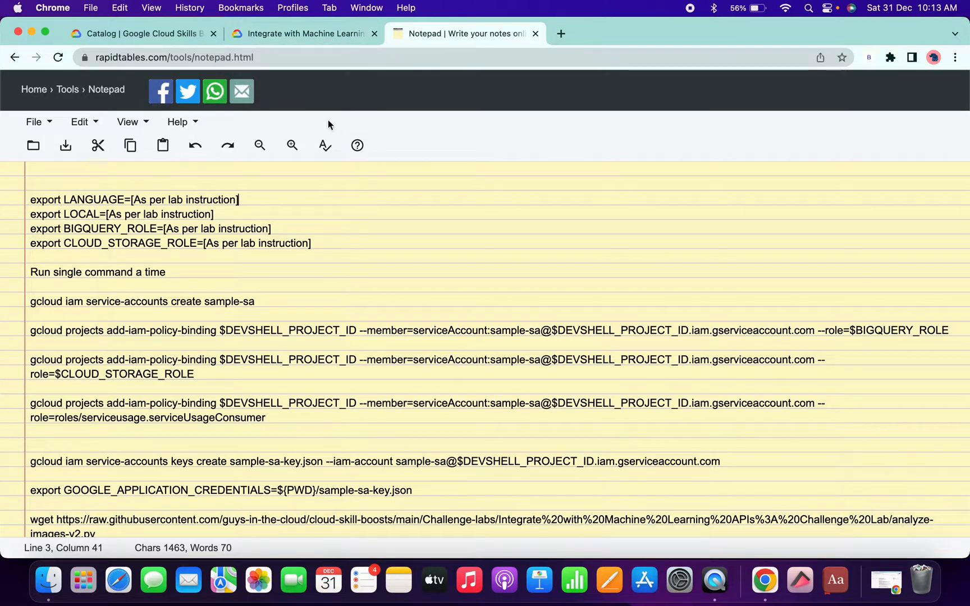
pyautogui.moveTo(303, 34)
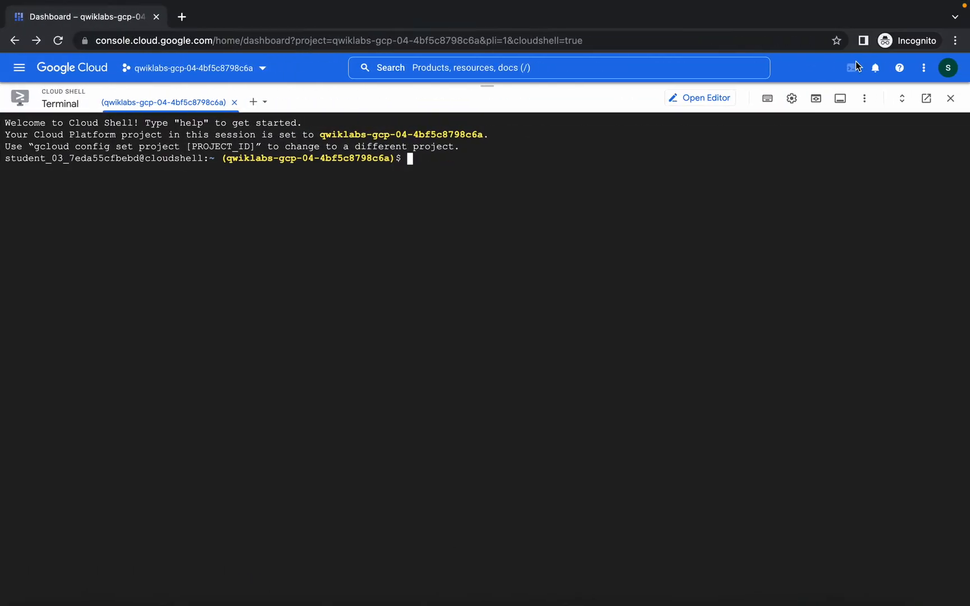
pyautogui.click(465, 34)
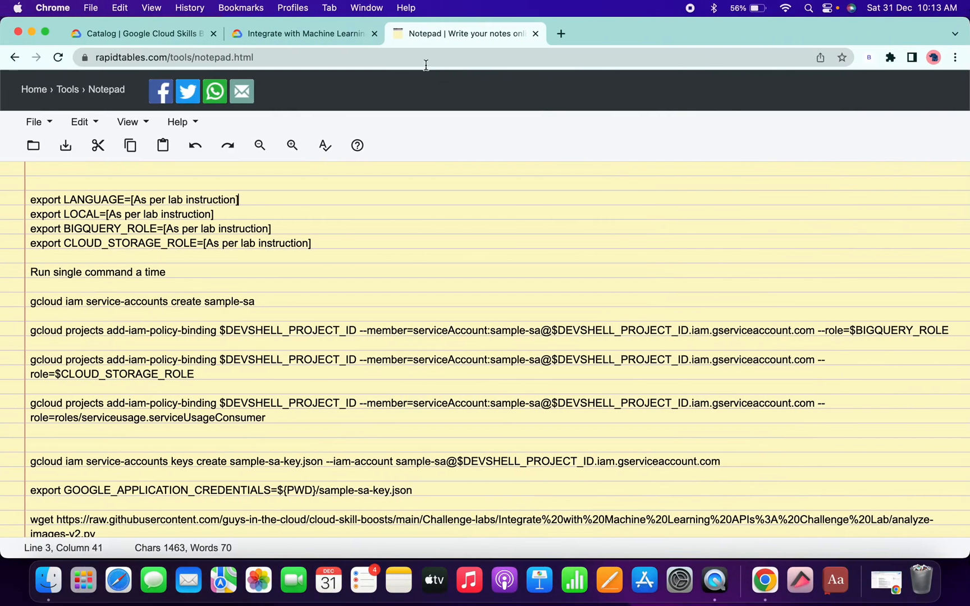
pyautogui.click(303, 33)
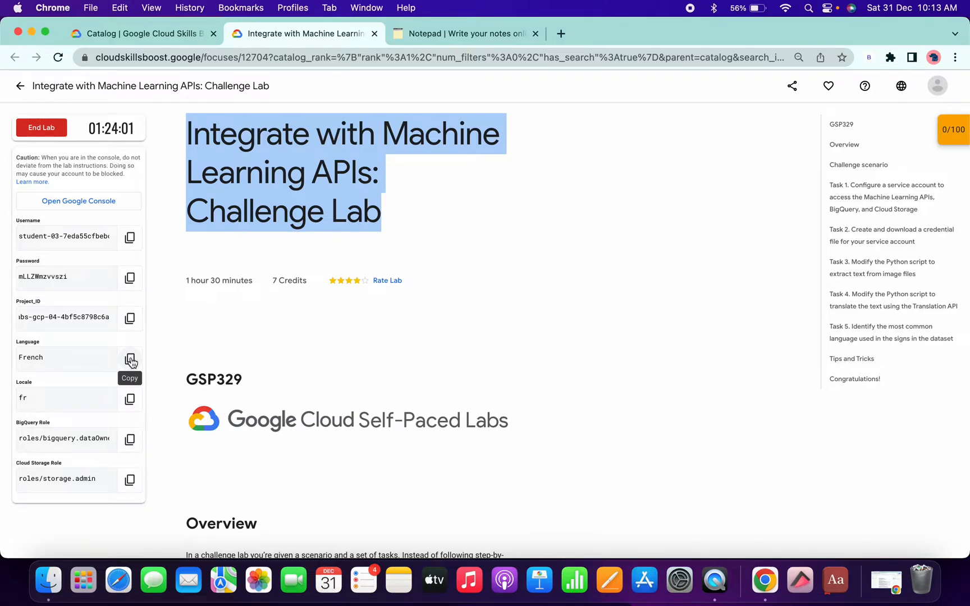
pyautogui.click(461, 34)
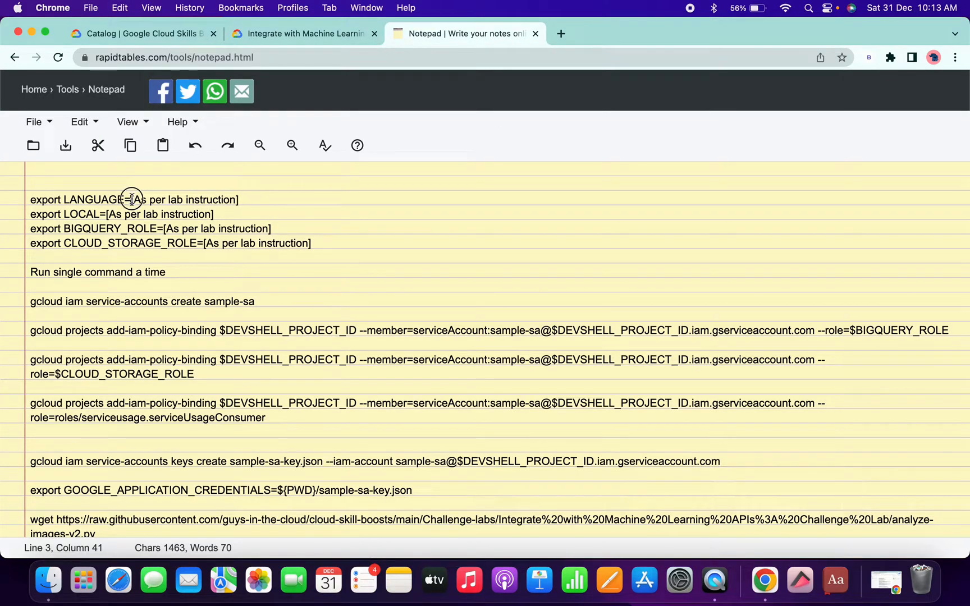
pyautogui.write('French')
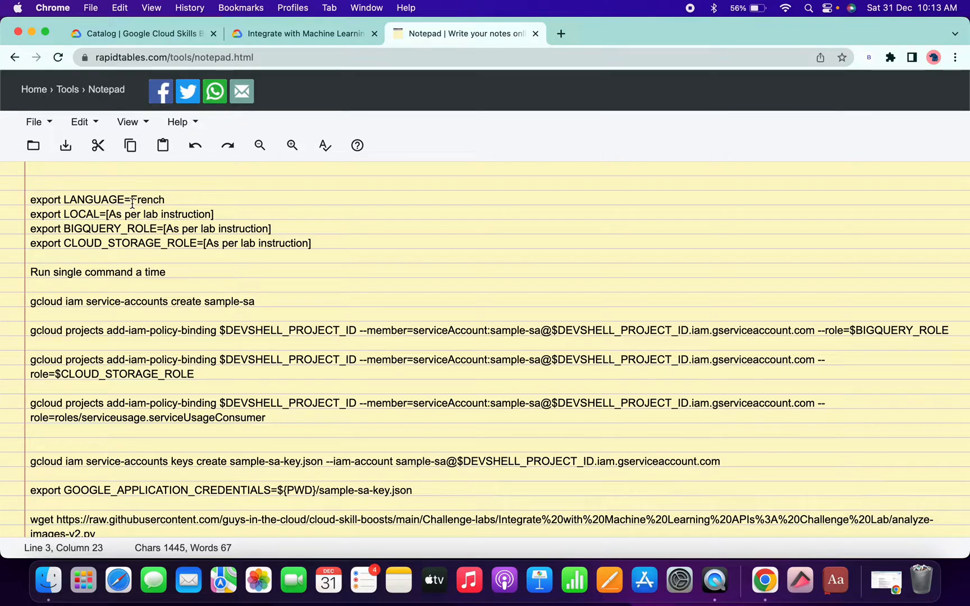
pyautogui.click(304, 33)
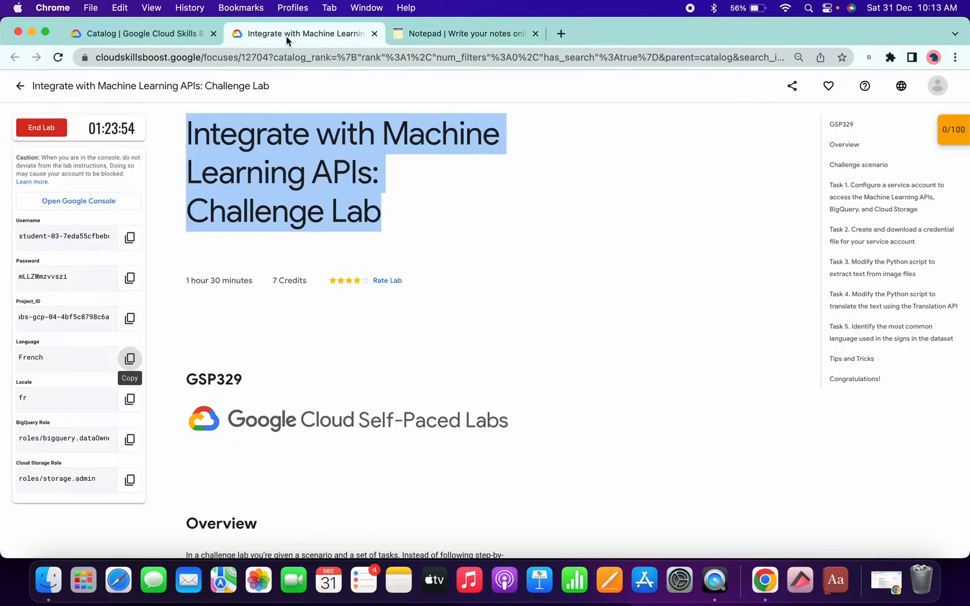
pyautogui.click(129, 398)
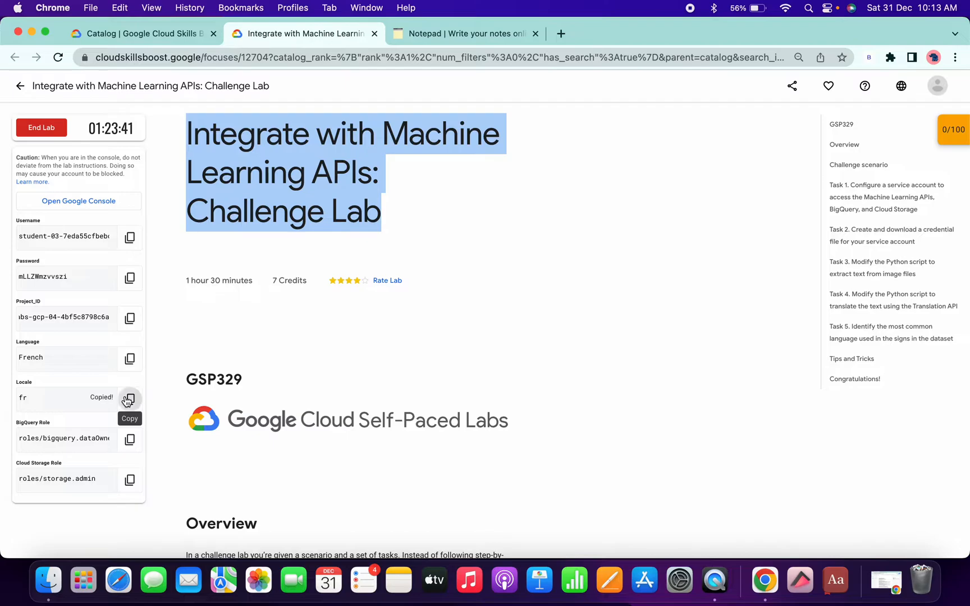
pyautogui.click(462, 33)
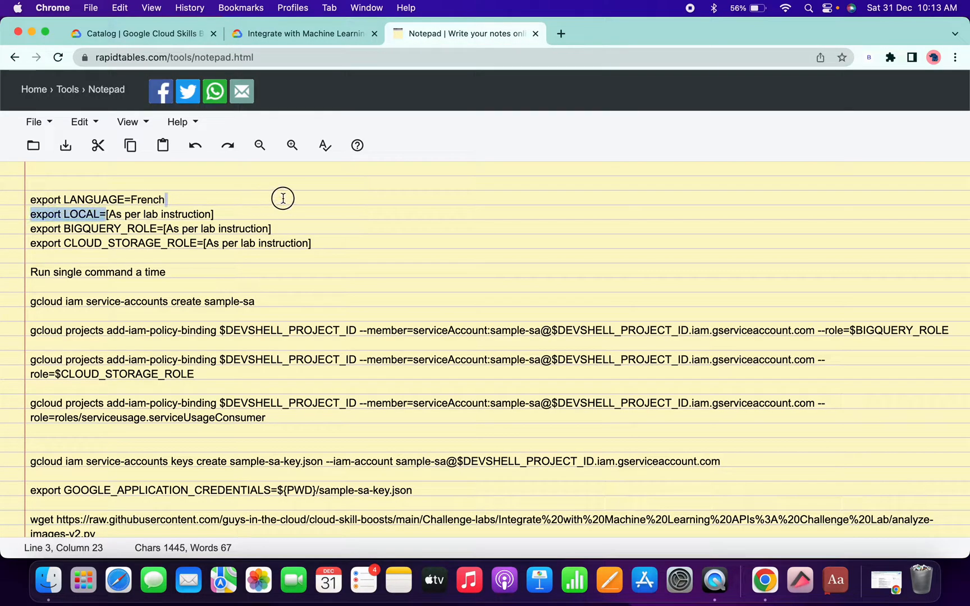
pyautogui.write('fr')
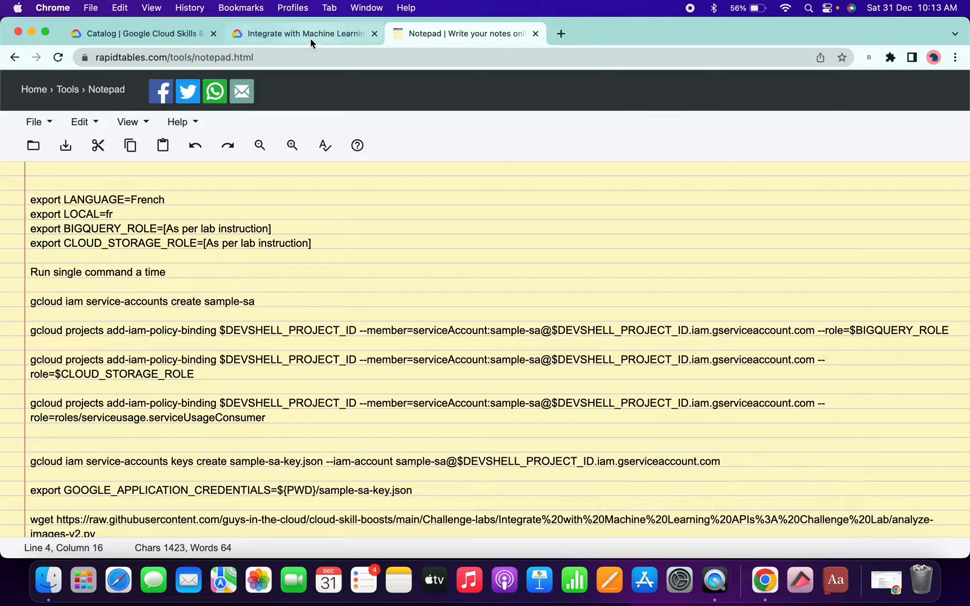
# Fill the role exports with roles/bigquery.dataOwner and roles/storage.admin
pyautogui.click(304, 34)
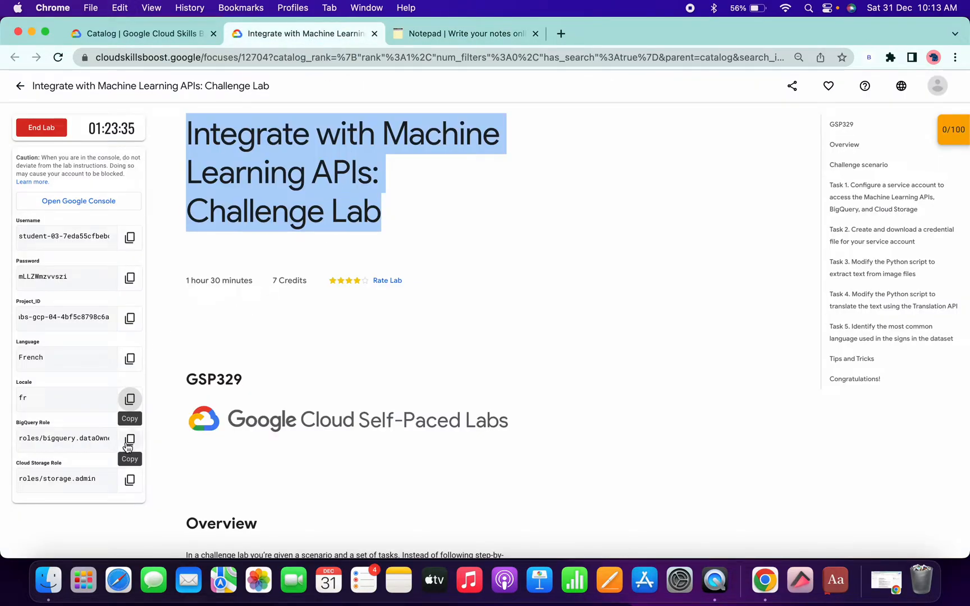
pyautogui.click(463, 33)
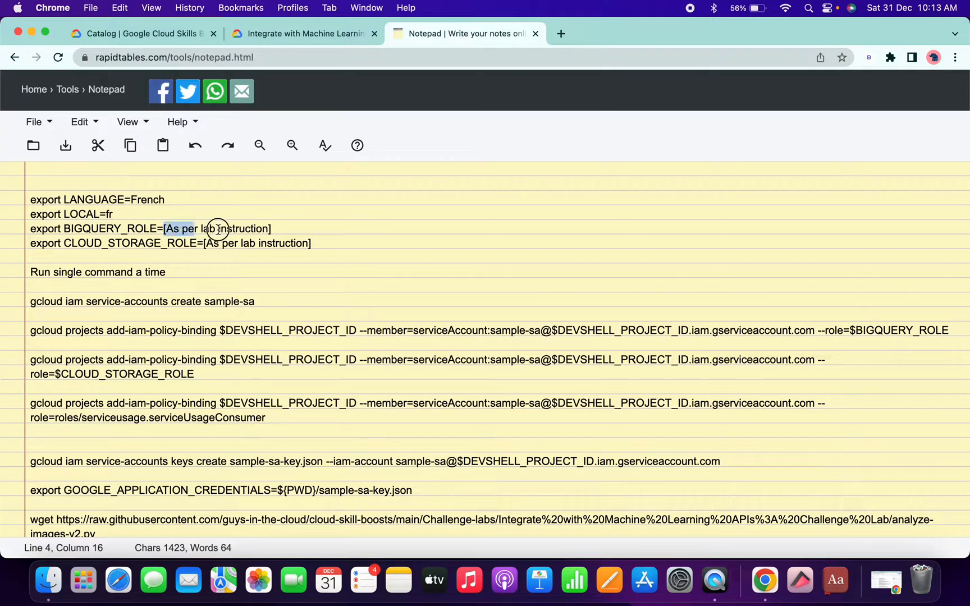
pyautogui.write('roles/bigquery.dataOwner')
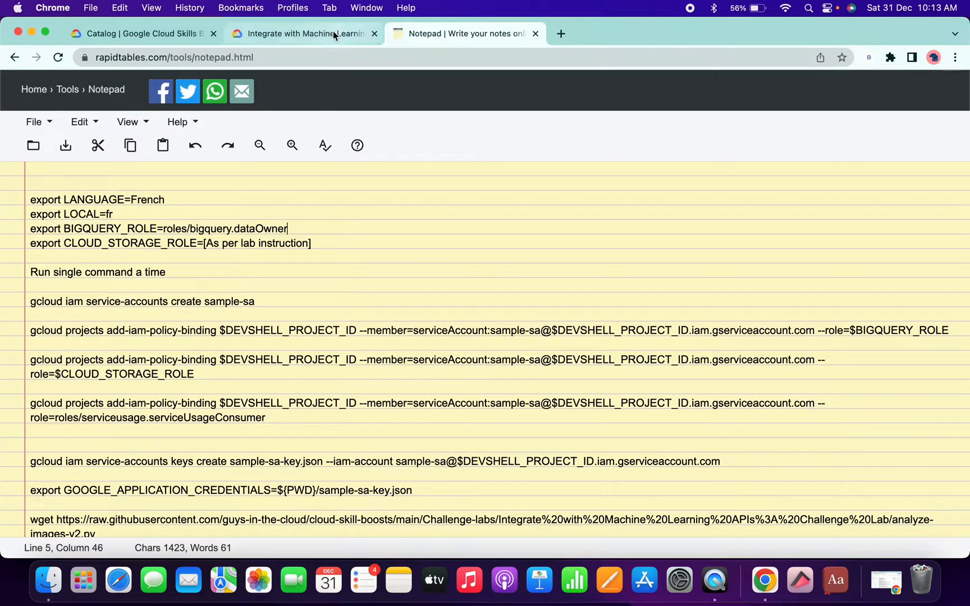
pyautogui.click(303, 34)
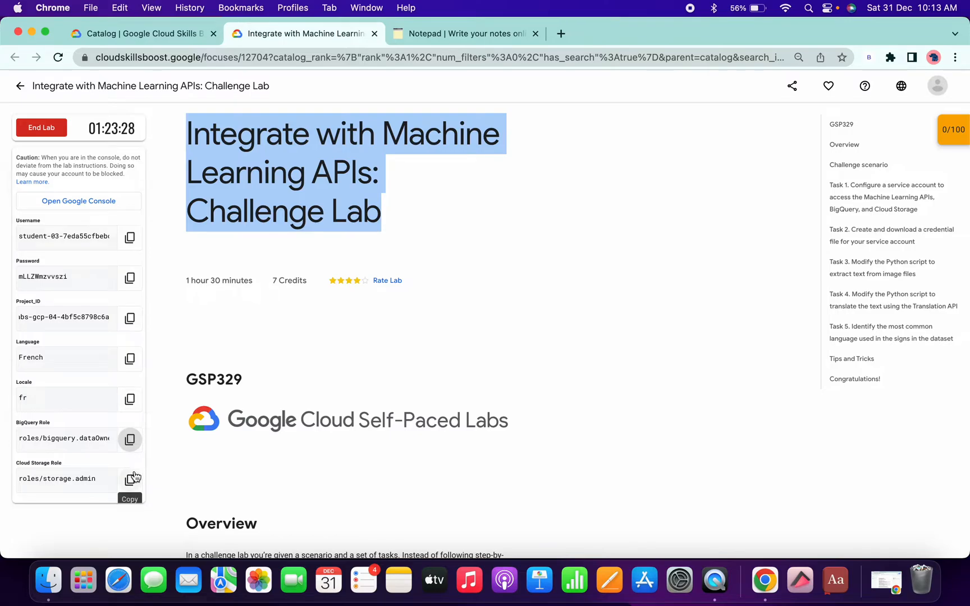
pyautogui.click(461, 34)
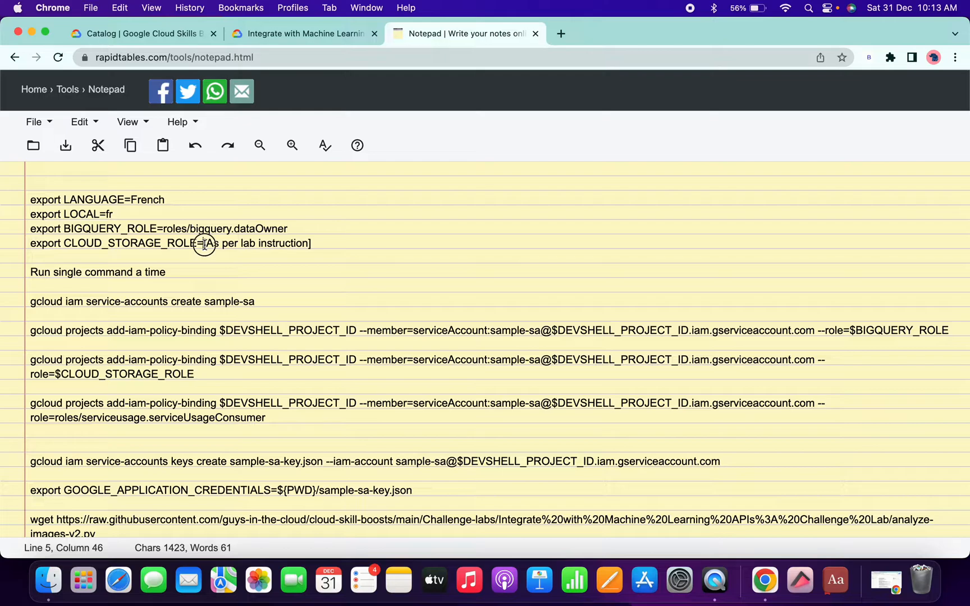
pyautogui.write('roles/storage.admin')
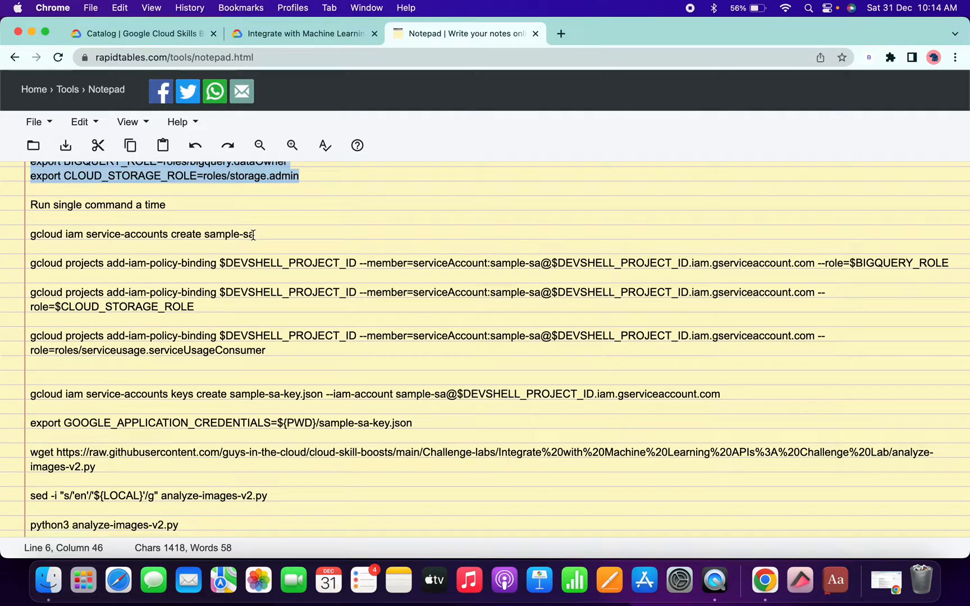
# Copy the export lines and sample-sa service-account and role-binding commands for Cloud Shell
pyautogui.tripleClick(142, 234)
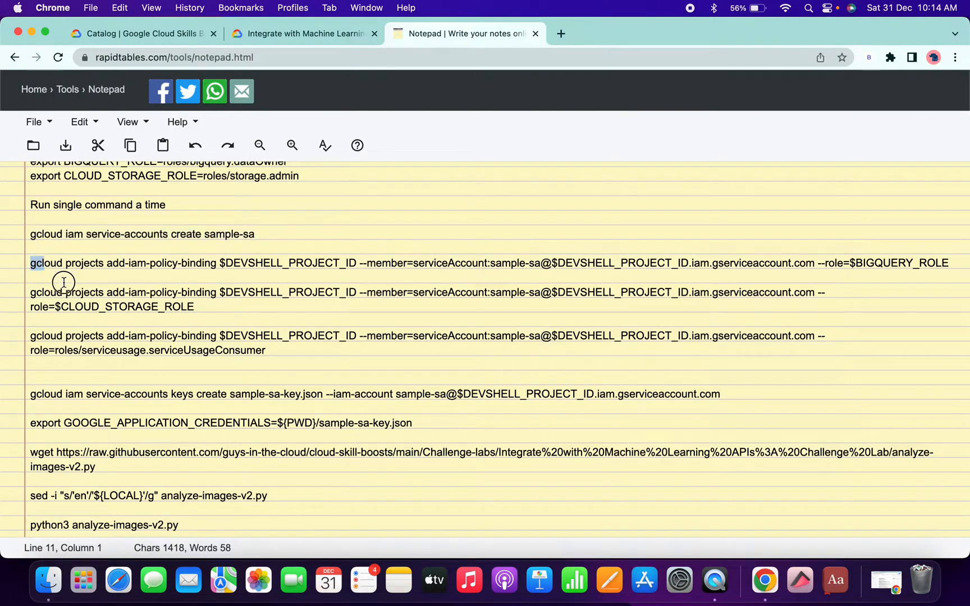
pyautogui.moveTo(31, 263); pyautogui.dragTo(194, 307)
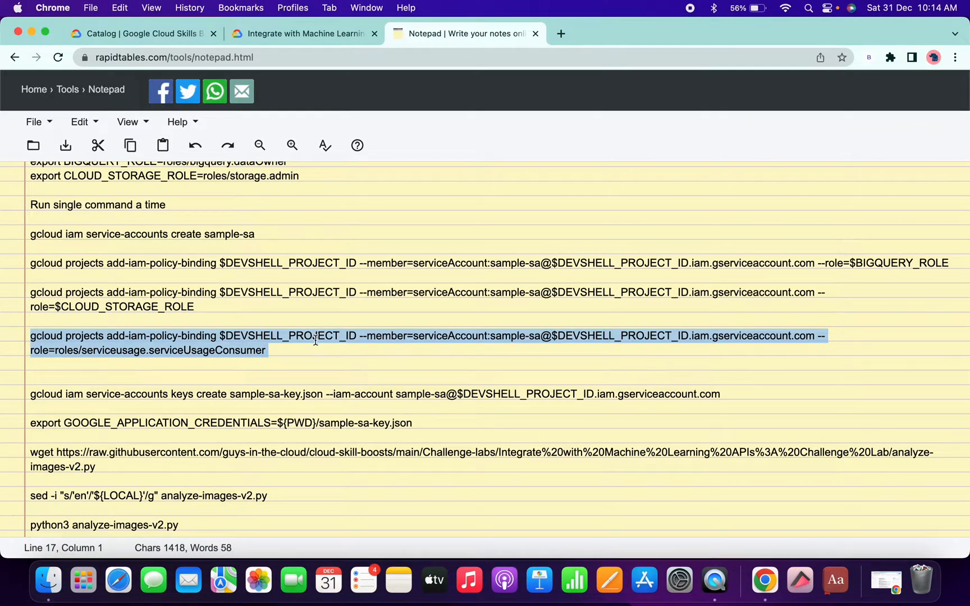
pyautogui.scroll(-3)
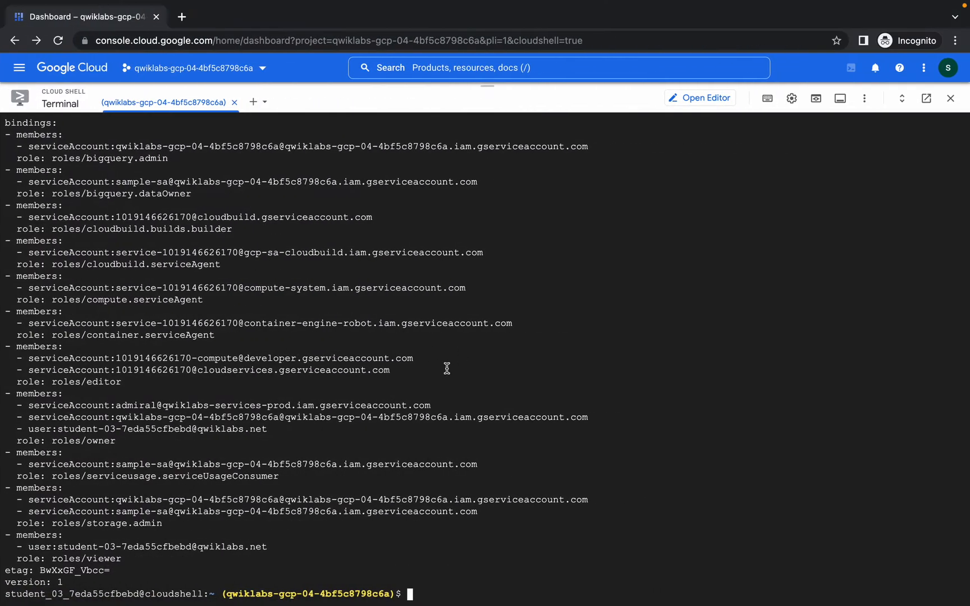
# Run the key creation, credentials export, wget, sed and python3 commands in Cloud Shell
pyautogui.click(466, 33)
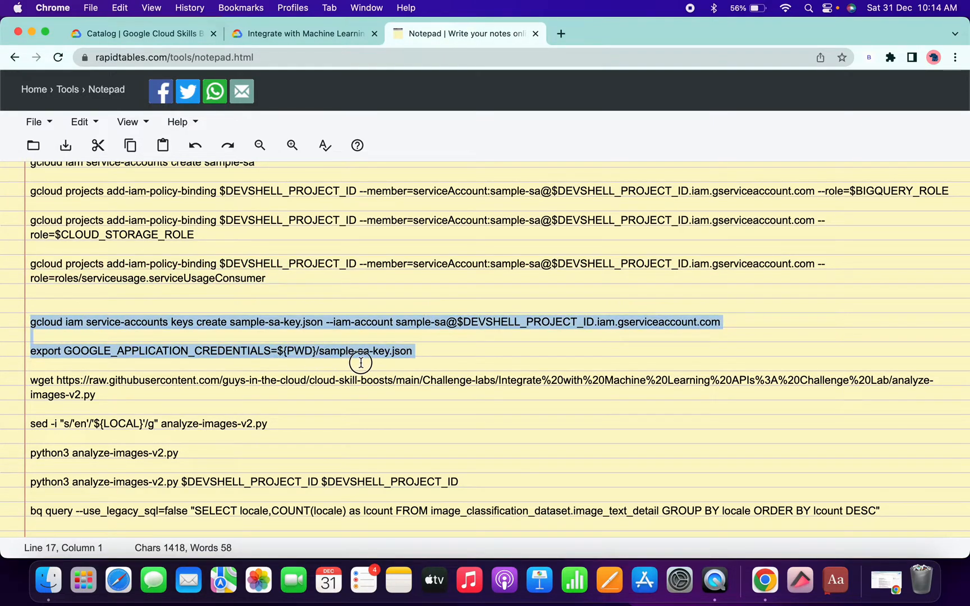
pyautogui.click(743, 321)
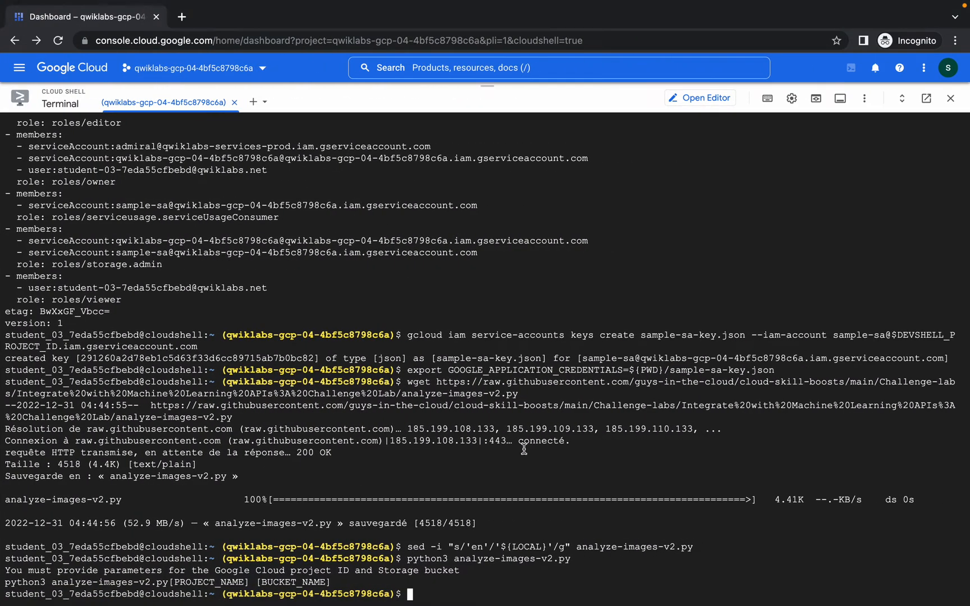
# Run python3 analyze-images-v2.py with $DEVSHELL_PROJECT_ID twice and review the French text output
pyautogui.write('python3 analyze-images-v2.py $DEVSHELL_PROJECT_ID $DEVSHELL_PROJECT_ID')
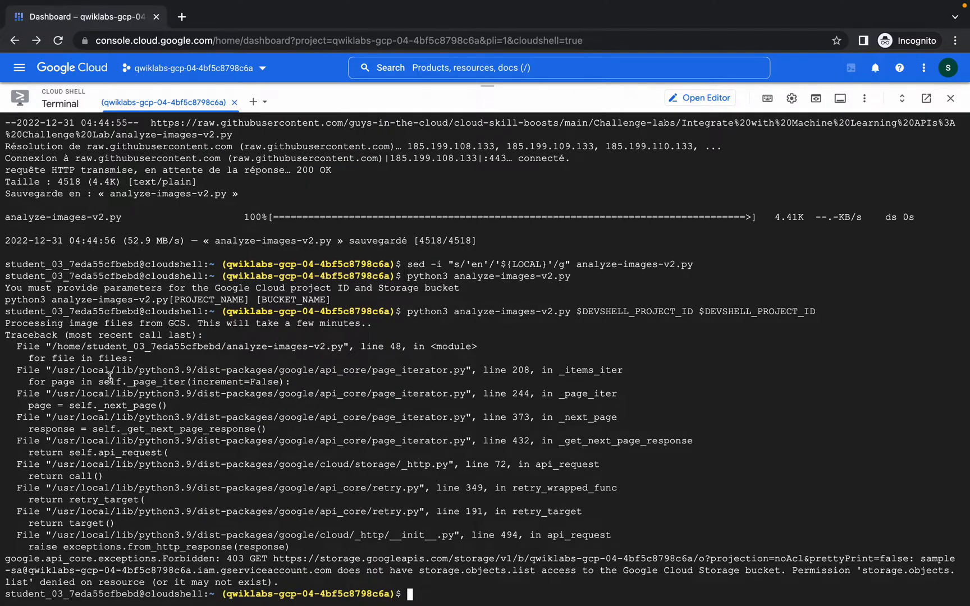
pyautogui.moveTo(234, 453)
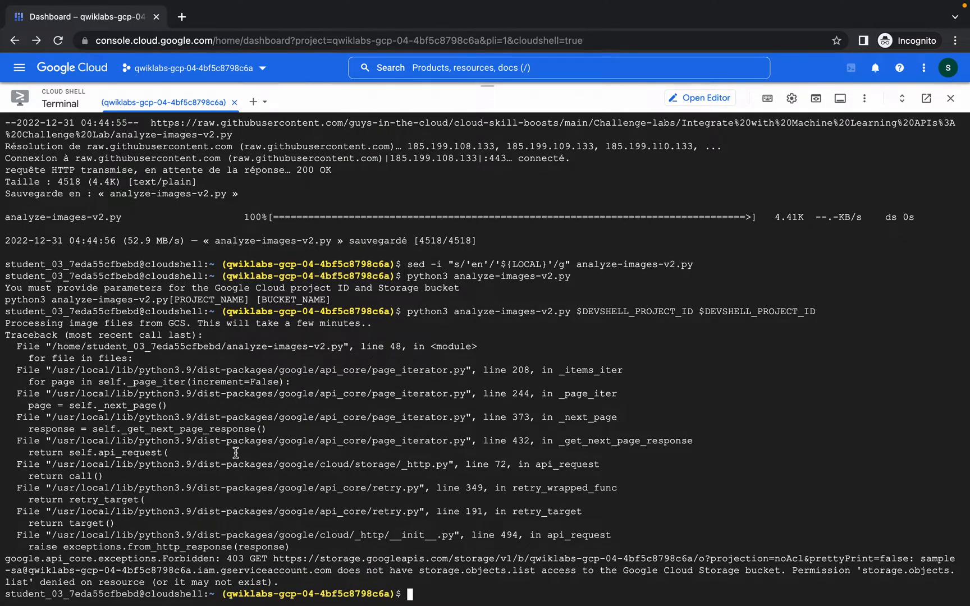
pyautogui.press('Return')
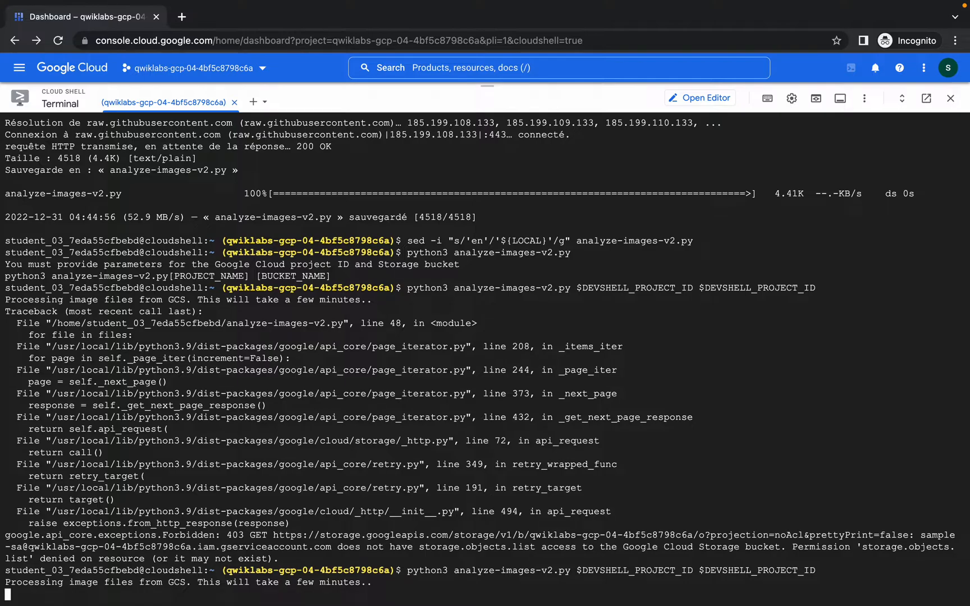
pyautogui.scroll(-3)
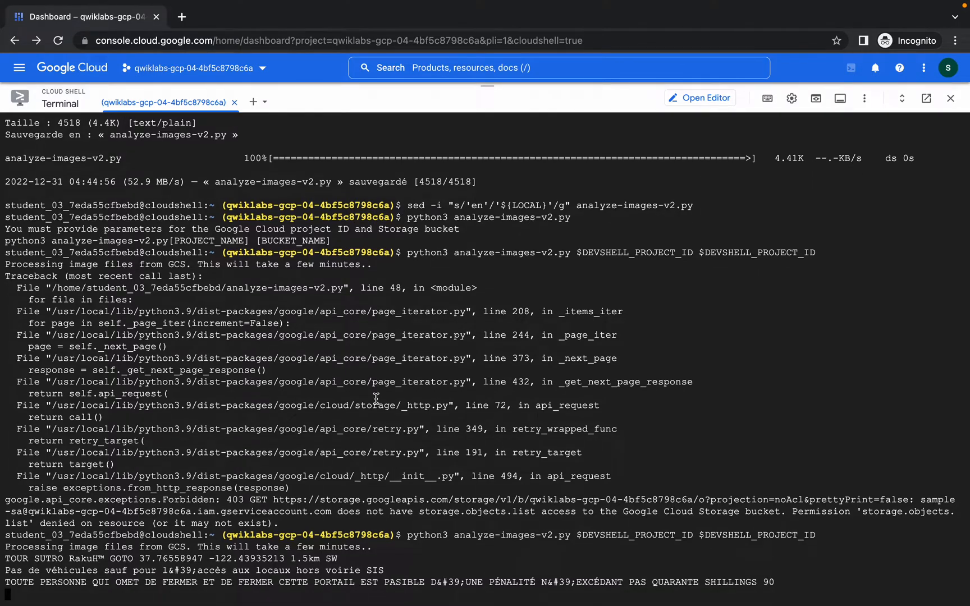
pyautogui.scroll(-3)
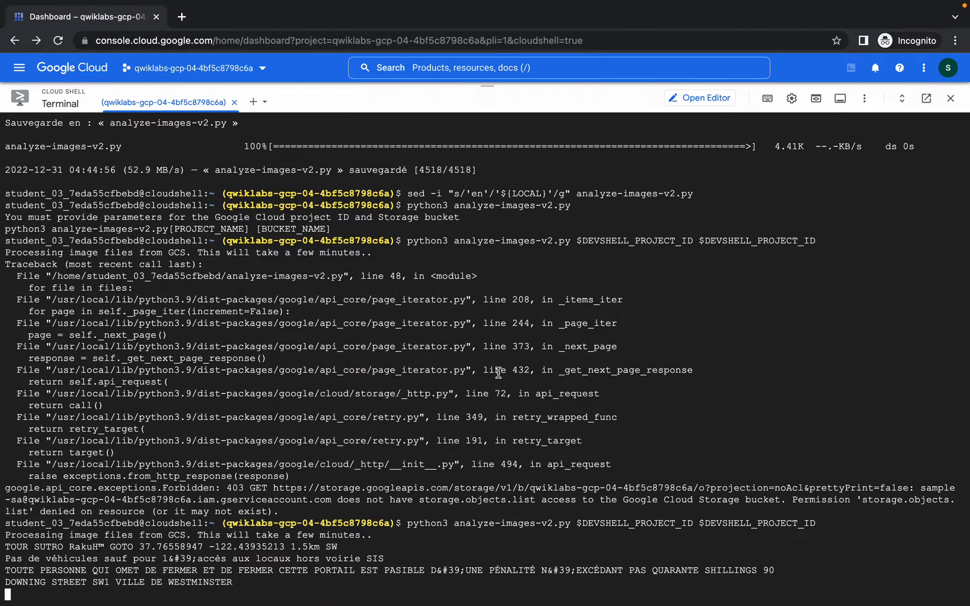
pyautogui.scroll(-3)
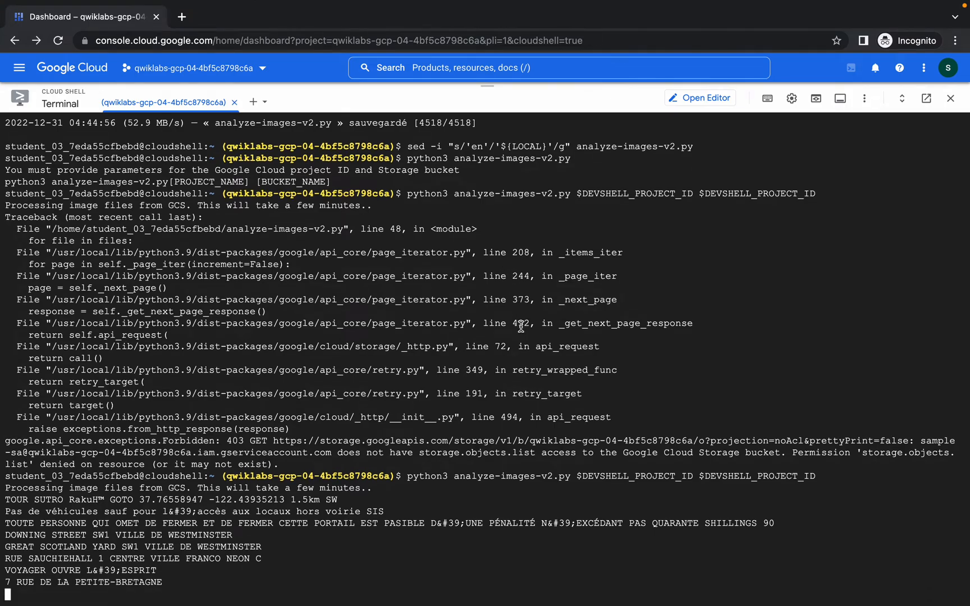
pyautogui.moveTo(418, 269)
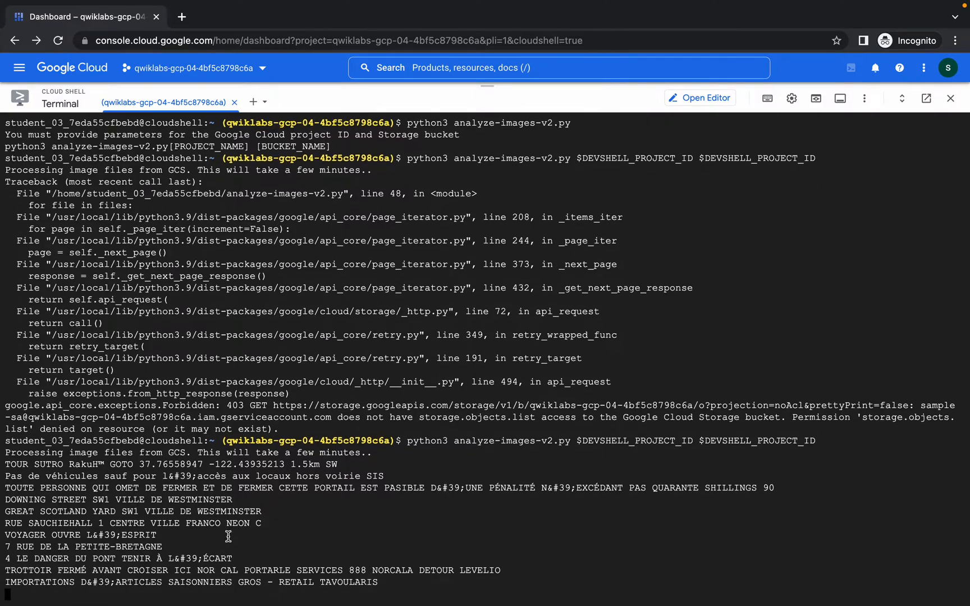
pyautogui.scroll(-3)
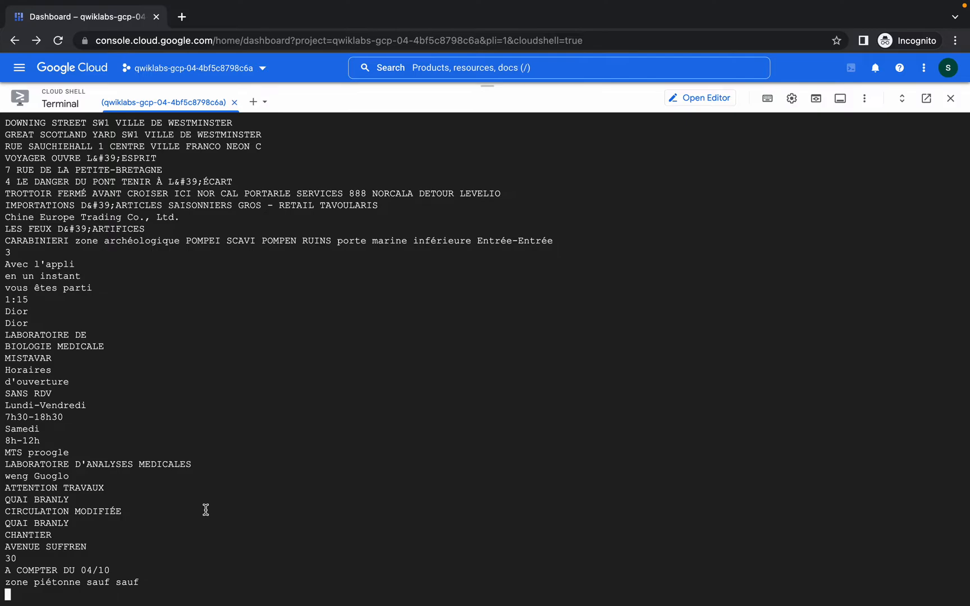
pyautogui.scroll(-3)
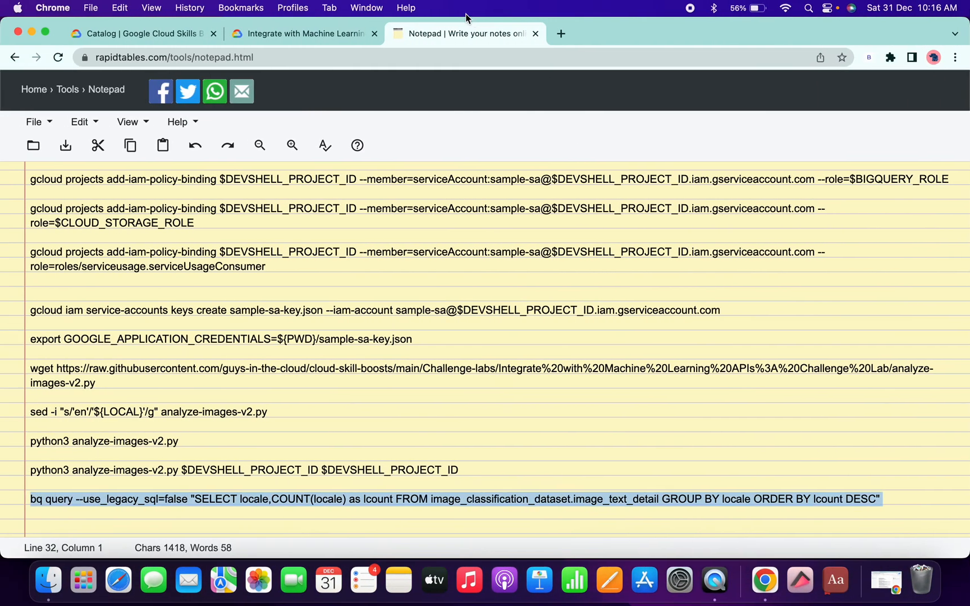
# Check progress on Query the BigQuery table and dismiss the failed-assessment alert
pyautogui.click(303, 34)
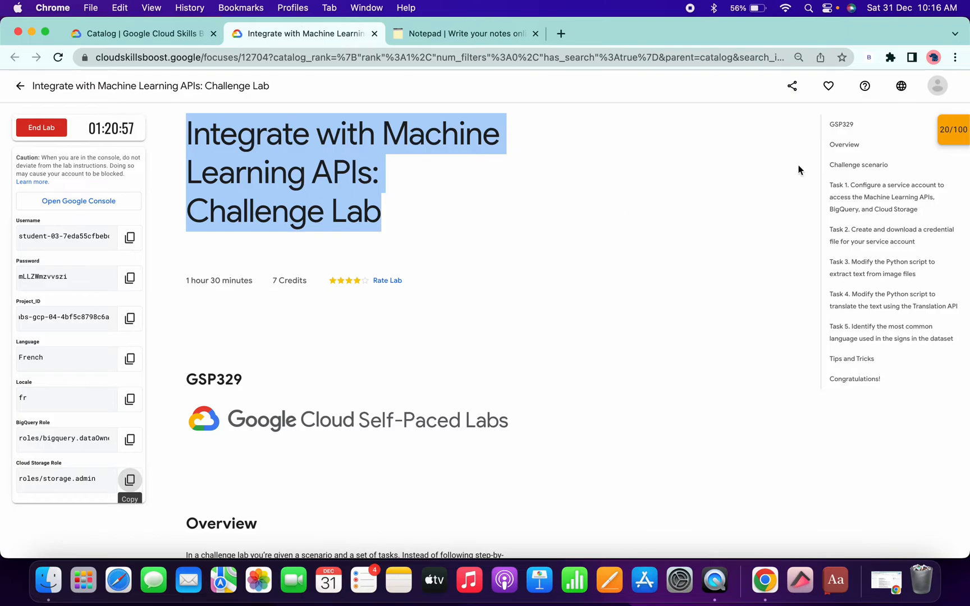
pyautogui.click(953, 129)
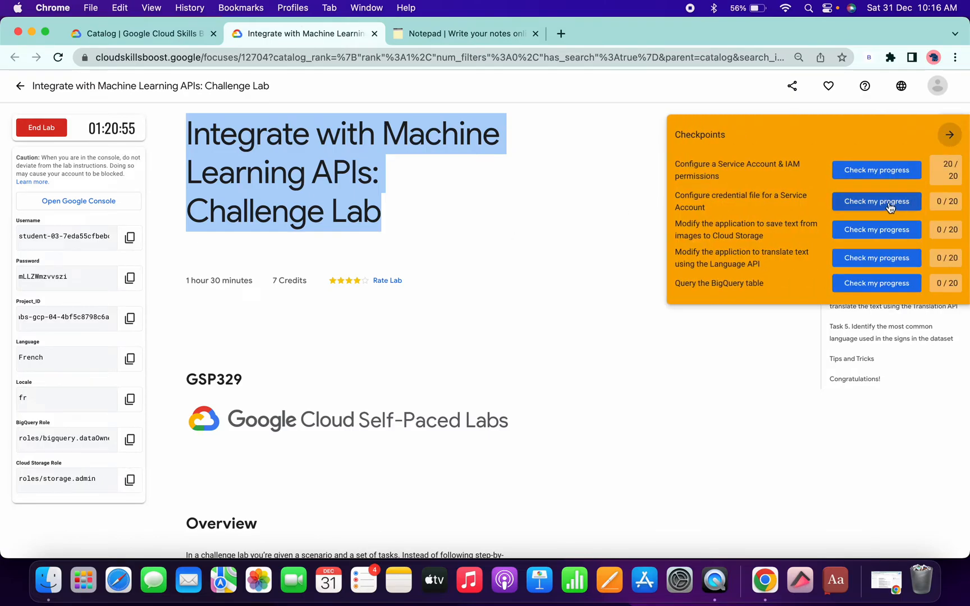
pyautogui.moveTo(890, 272)
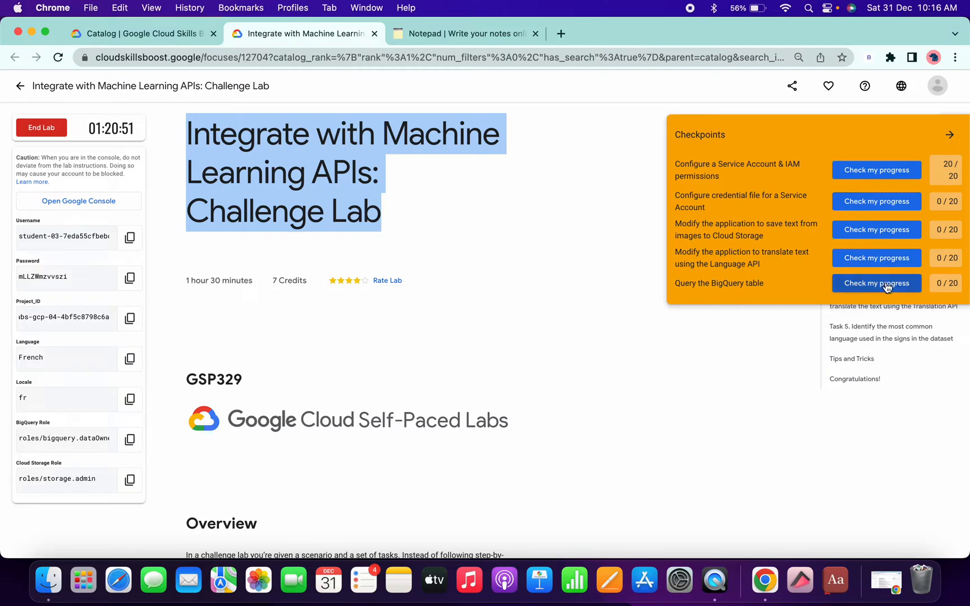
pyautogui.click(876, 284)
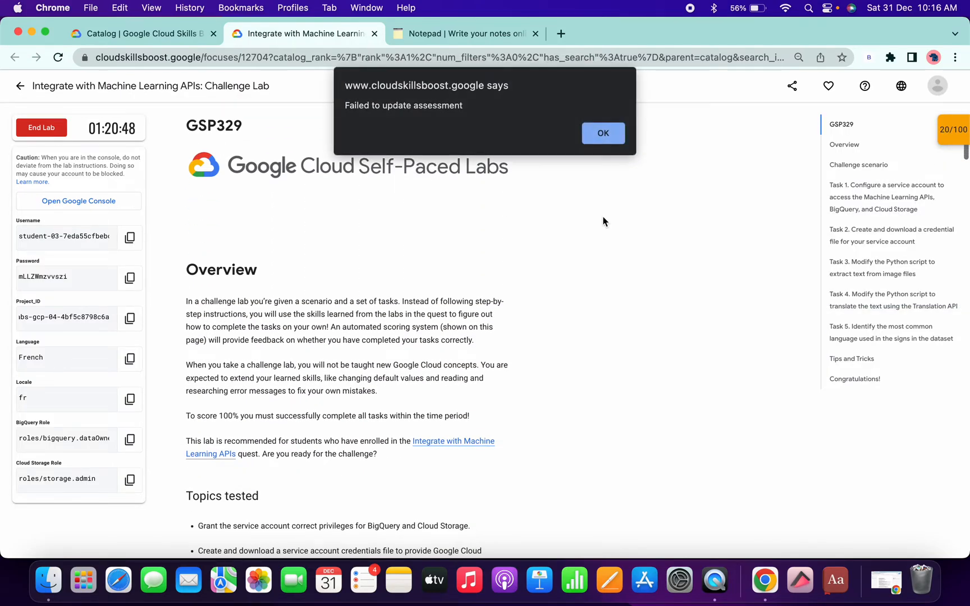
pyautogui.click(602, 133)
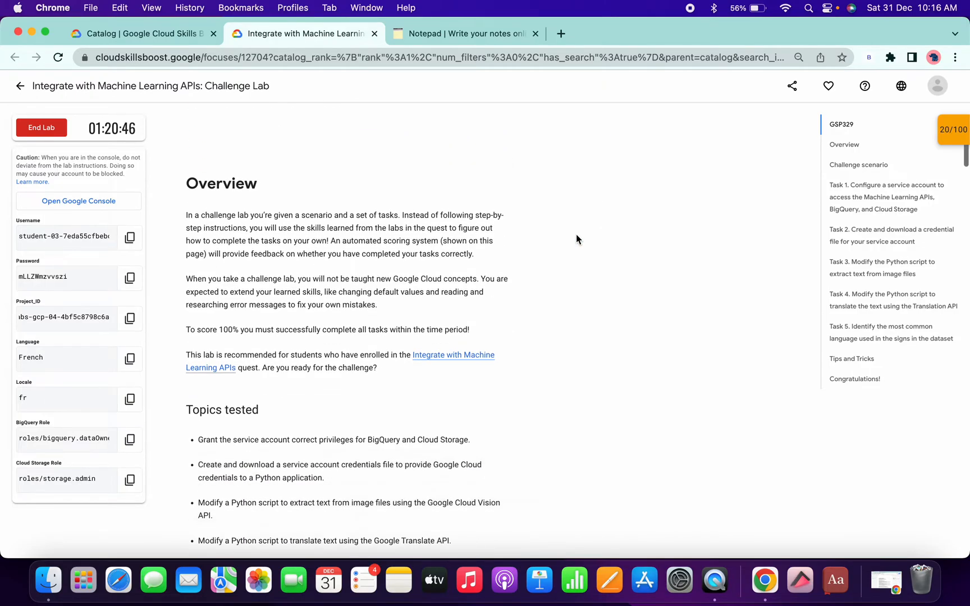
# Check progress on the credential file, text extraction and most-common-language tasks
pyautogui.scroll(-3)
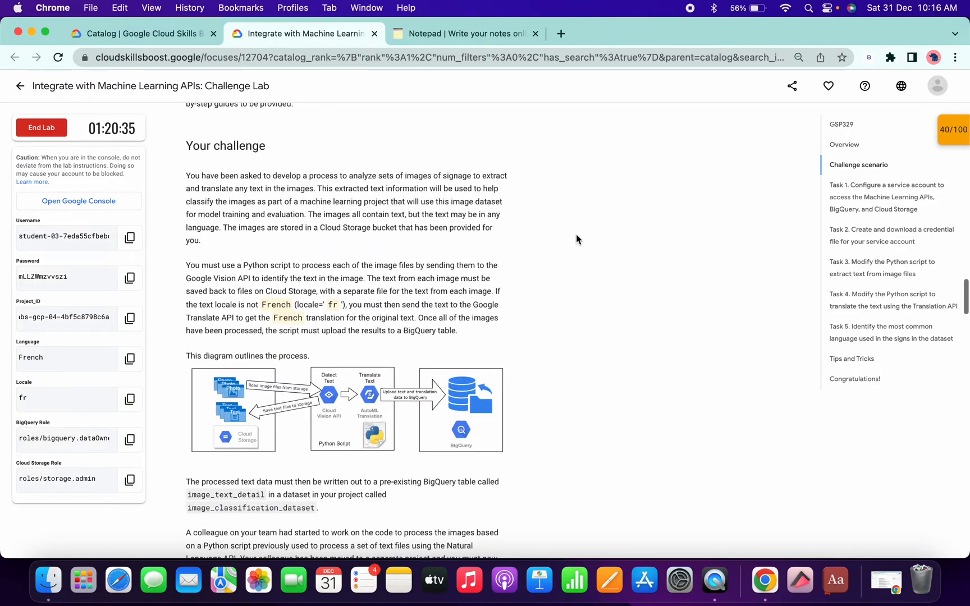
pyautogui.scroll(-3)
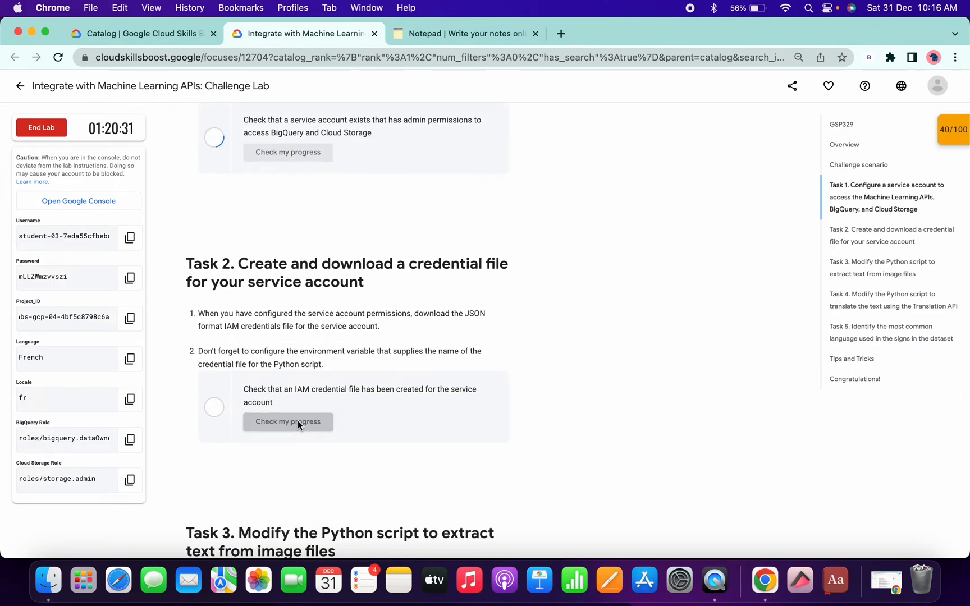
pyautogui.click(287, 422)
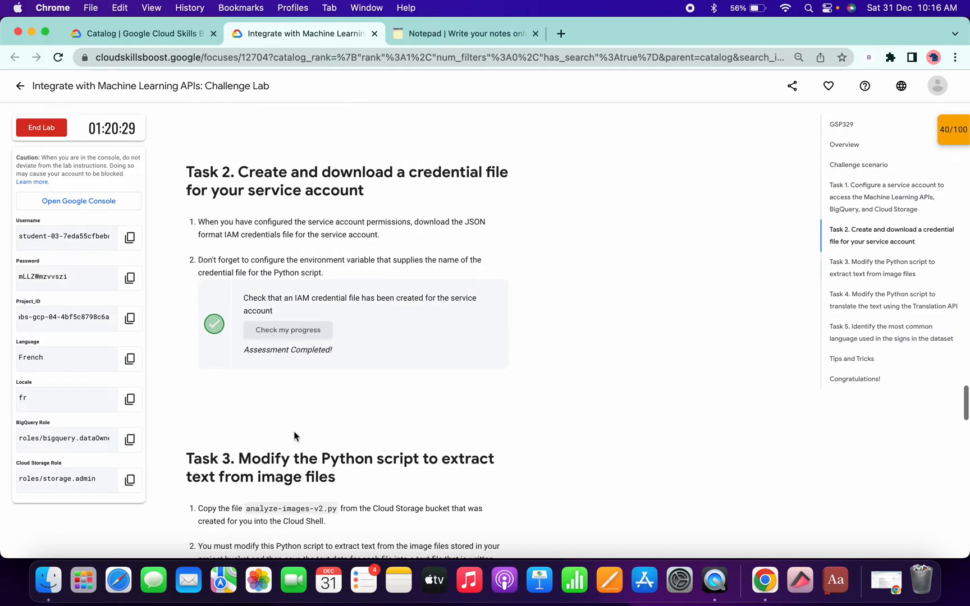
pyautogui.scroll(-3)
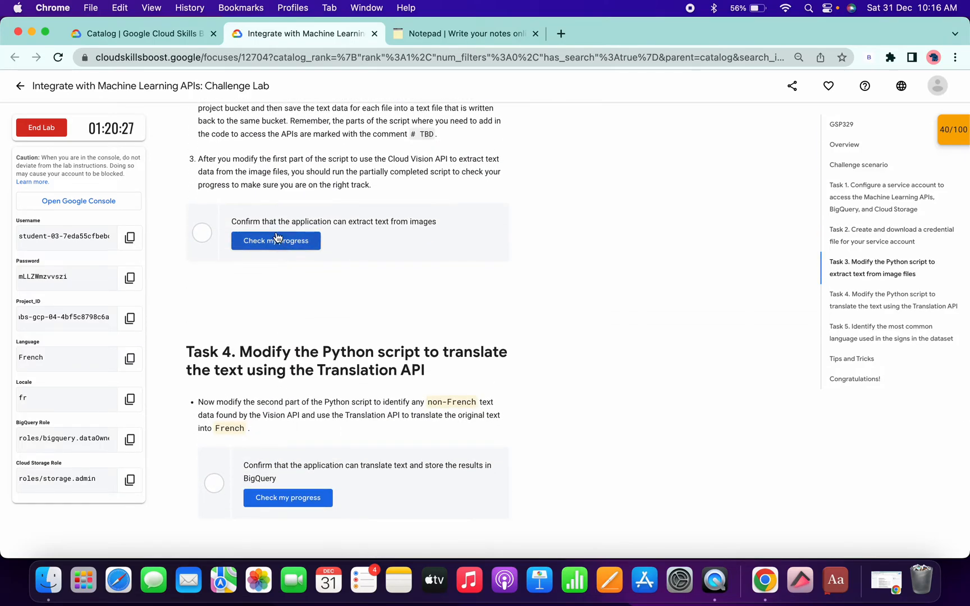
pyautogui.click(275, 240)
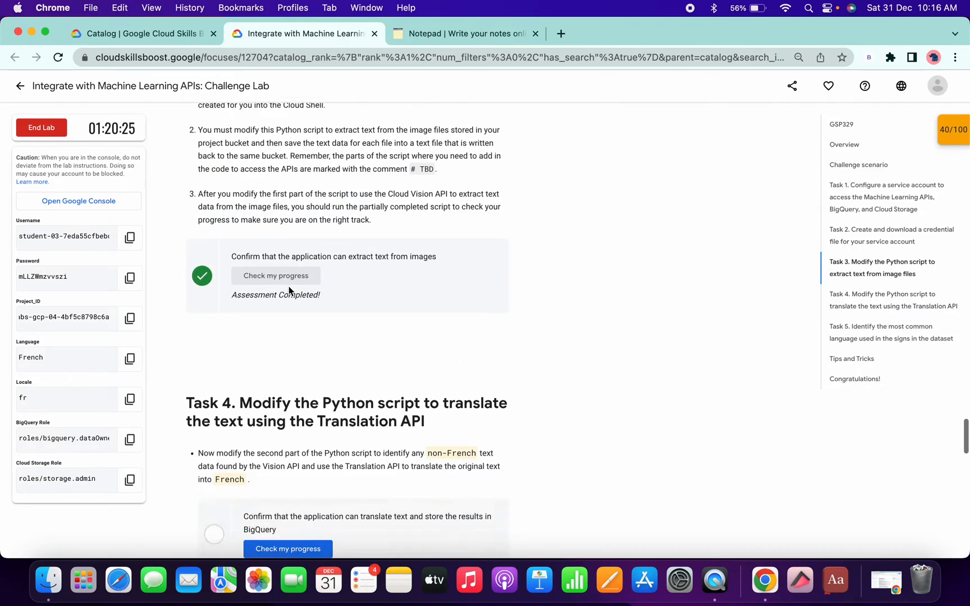
pyautogui.scroll(-3)
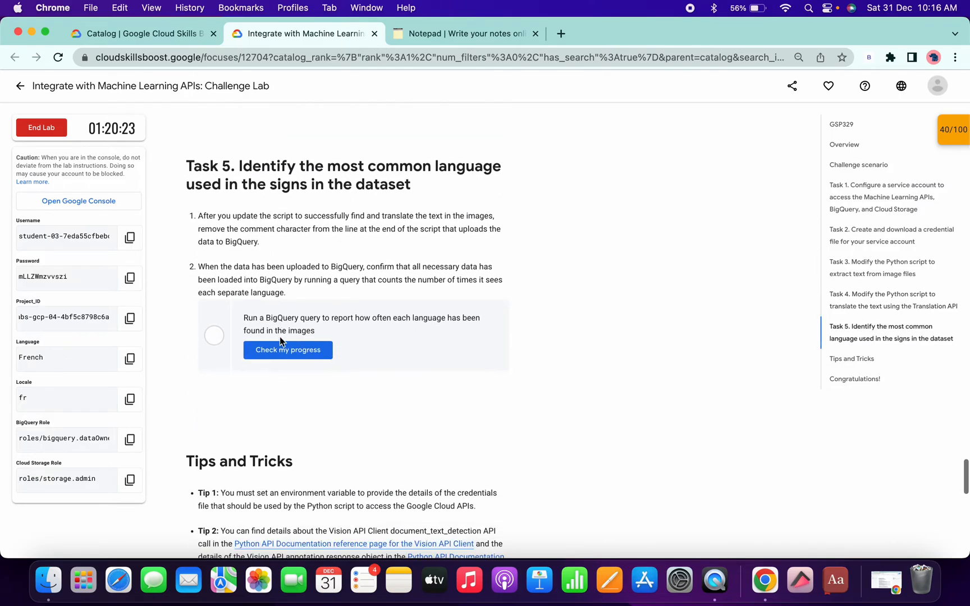
pyautogui.click(287, 350)
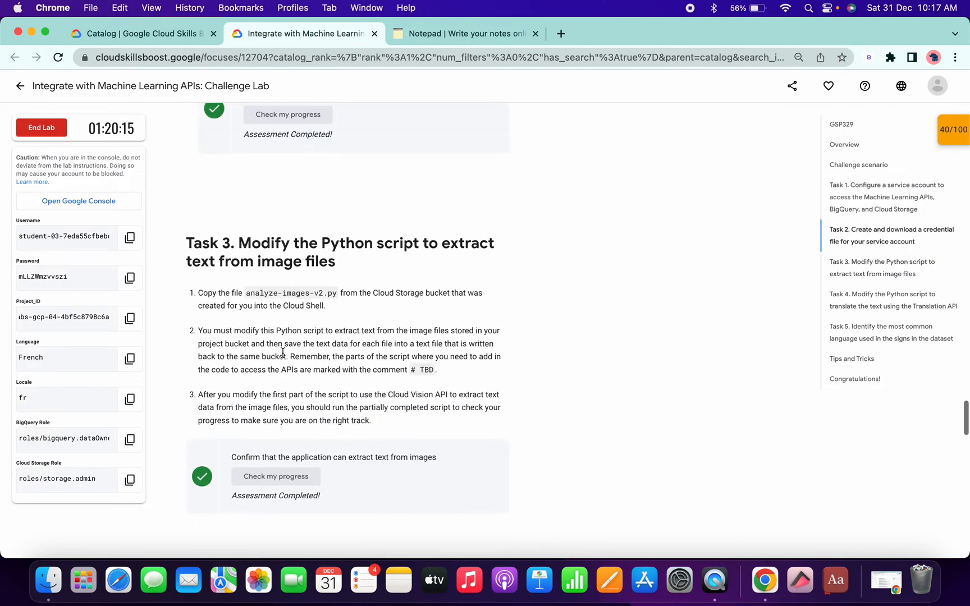
pyautogui.scroll(-3)
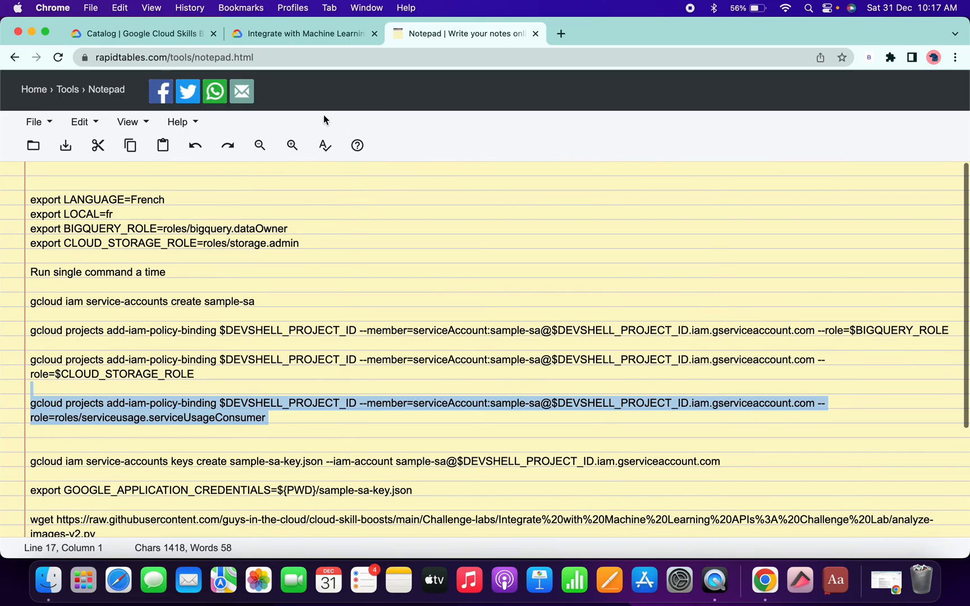
pyautogui.click(303, 33)
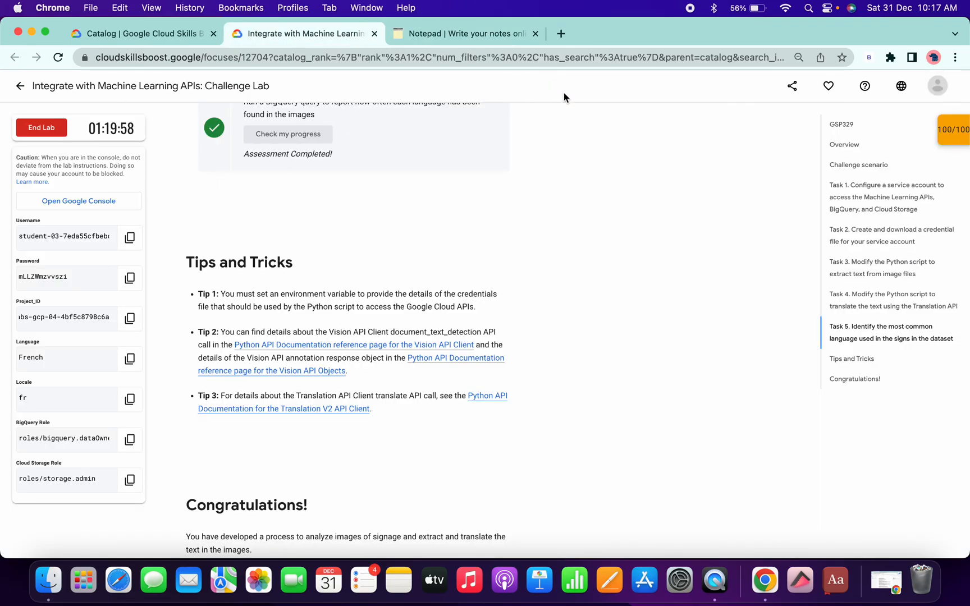